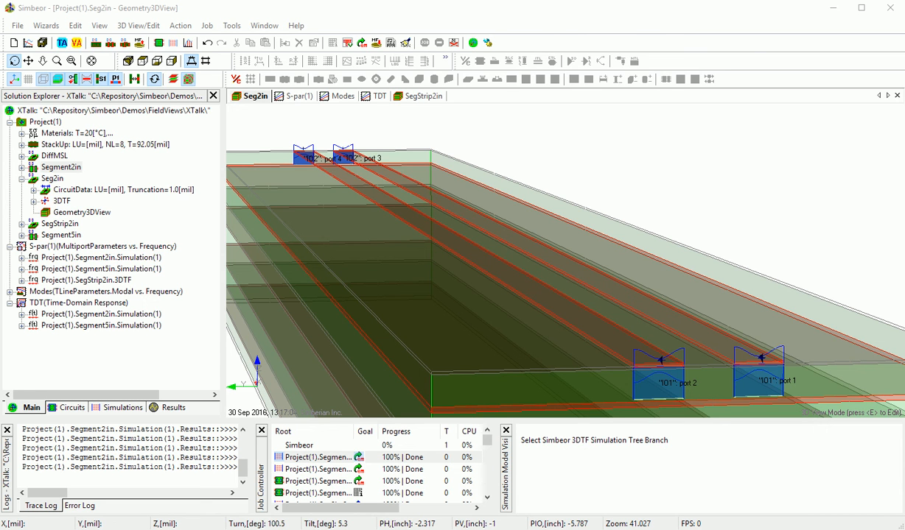
{"action": "mouse_move", "coordinate": [763, 477]}
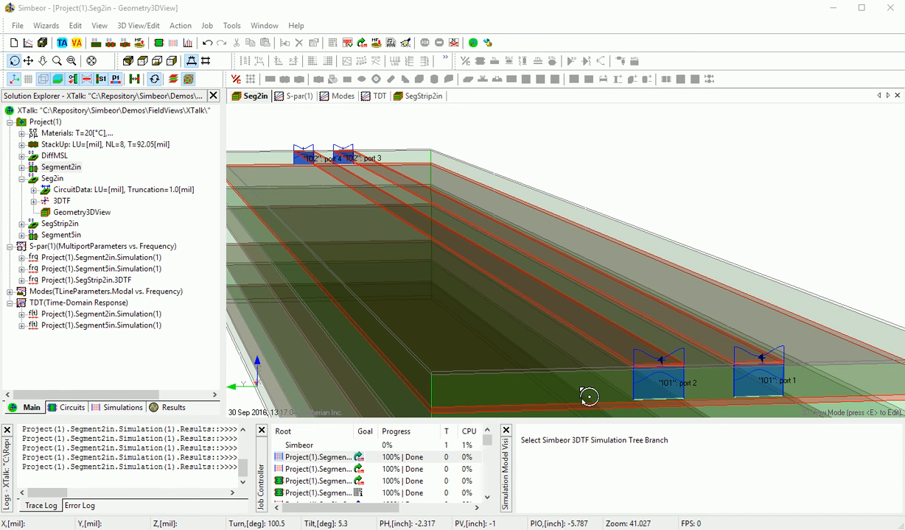
{"action": "mouse_move", "coordinate": [592, 397]}
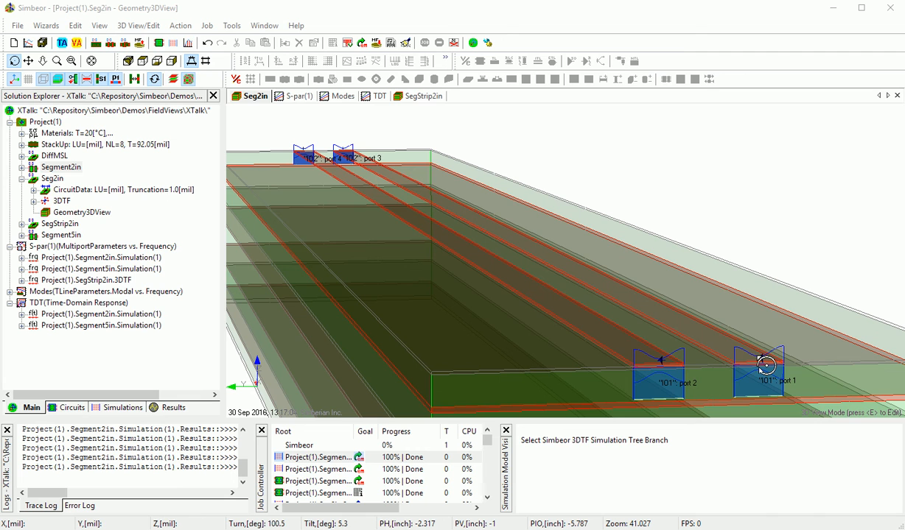
{"action": "mouse_move", "coordinate": [371, 145]}
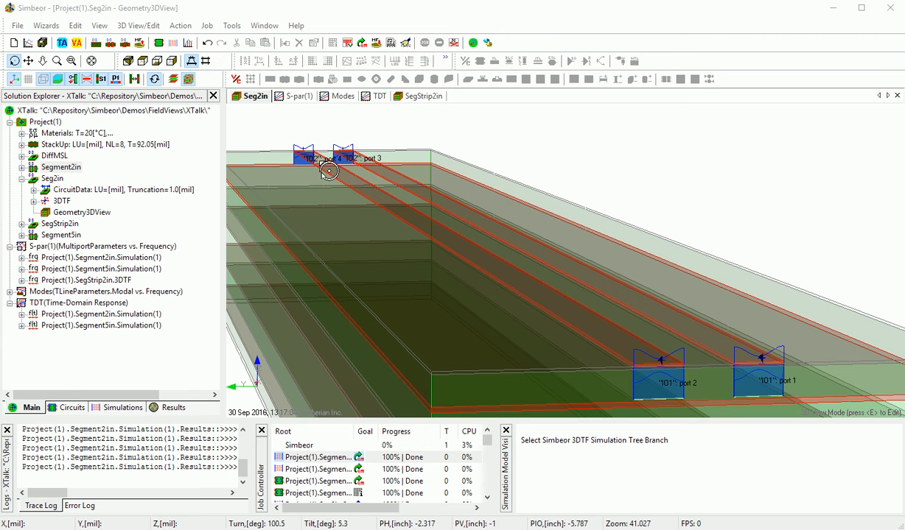
Show the TDT graph with the transmitted step and near- and far-end crosstalk waveforms
{"action": "left_click", "coordinate": [373, 96]}
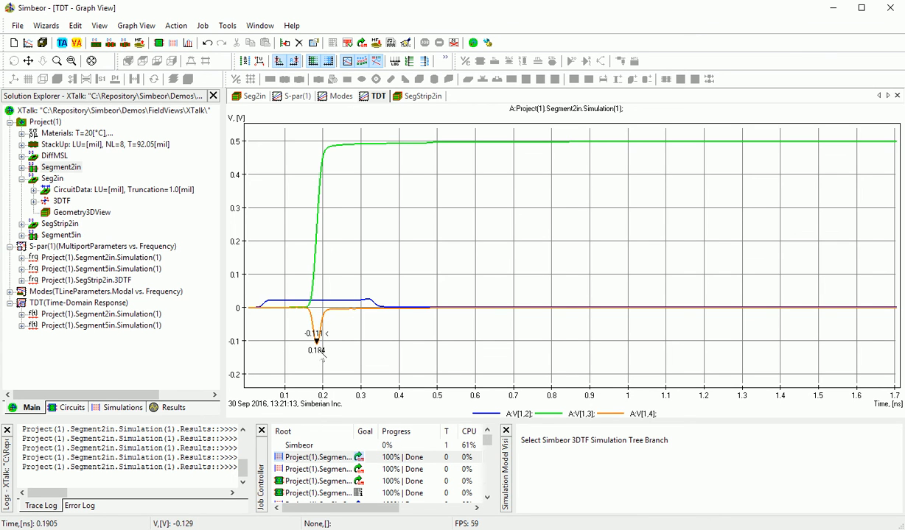
{"action": "mouse_move", "coordinate": [320, 304]}
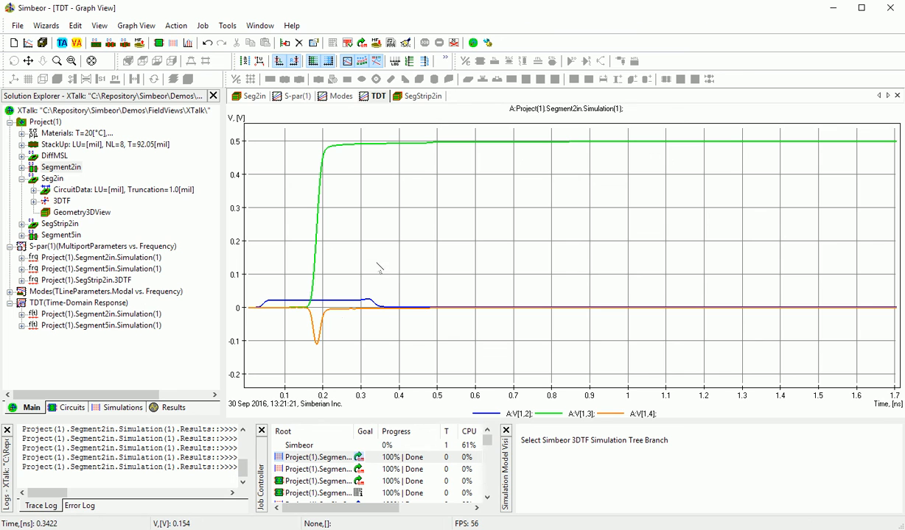
{"action": "left_click", "coordinate": [307, 334]}
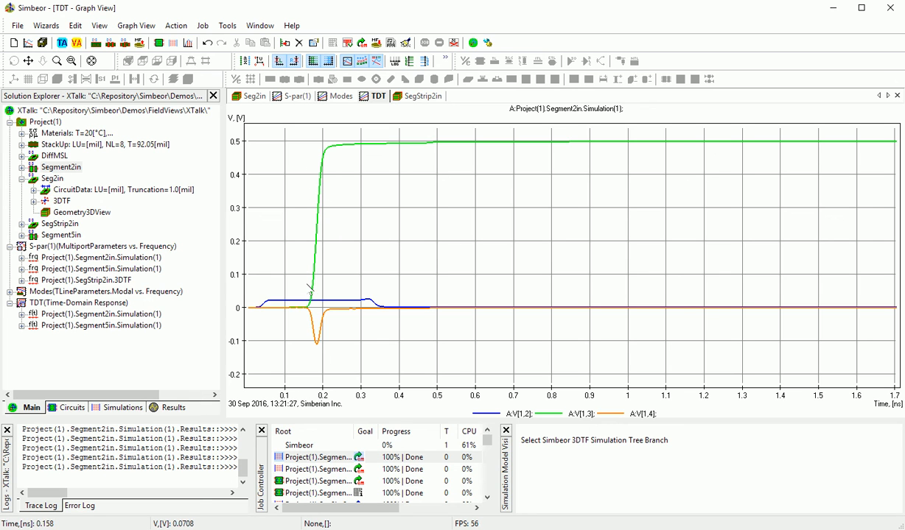
{"action": "mouse_move", "coordinate": [294, 95]}
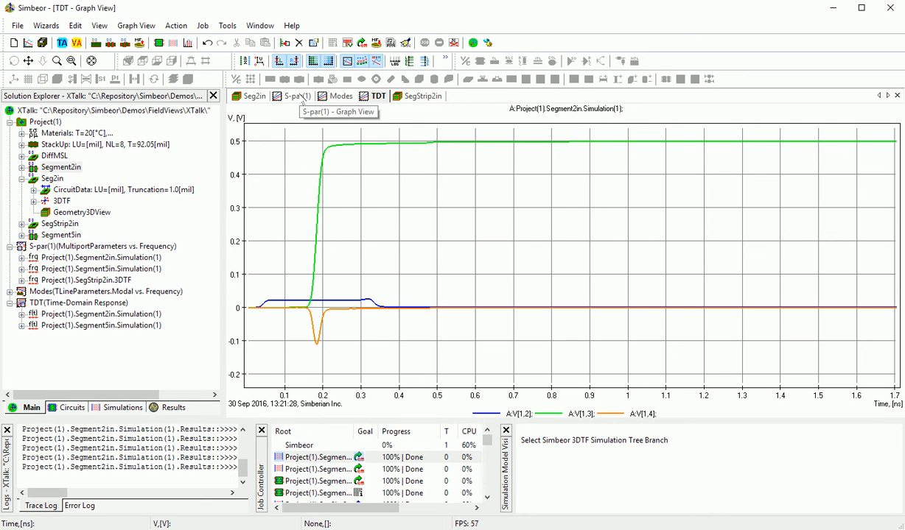
Show the S-par(1) magnitude graph comparing S[1,2], S[1,3] and S[1,4] to 50 GHz
{"action": "left_click", "coordinate": [293, 96]}
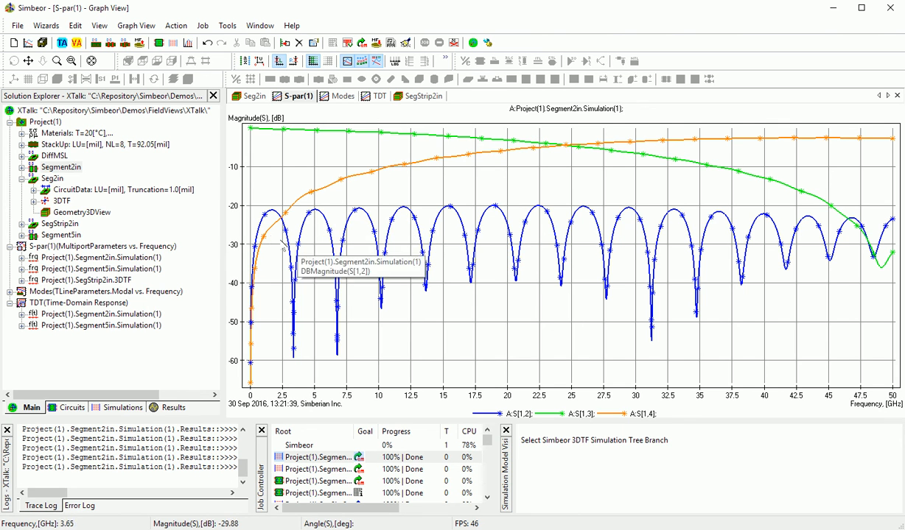
{"action": "mouse_move", "coordinate": [293, 205]}
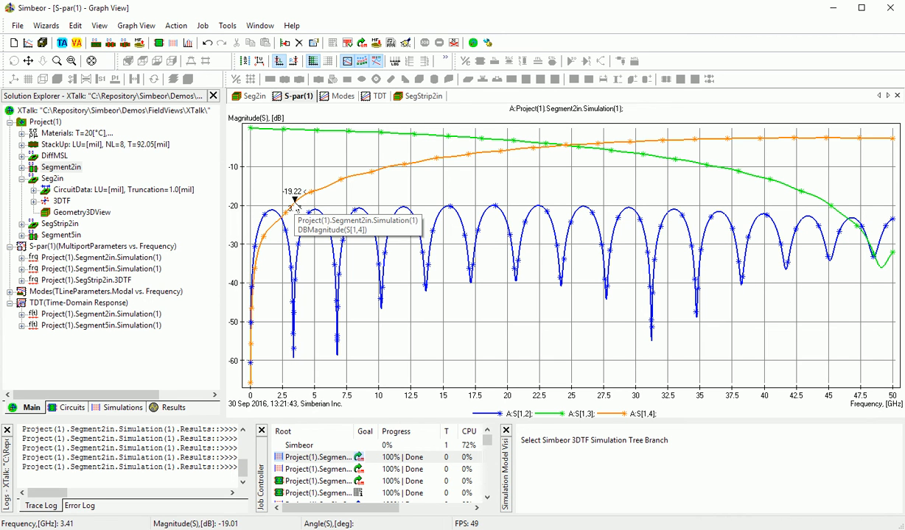
{"action": "mouse_move", "coordinate": [483, 157]}
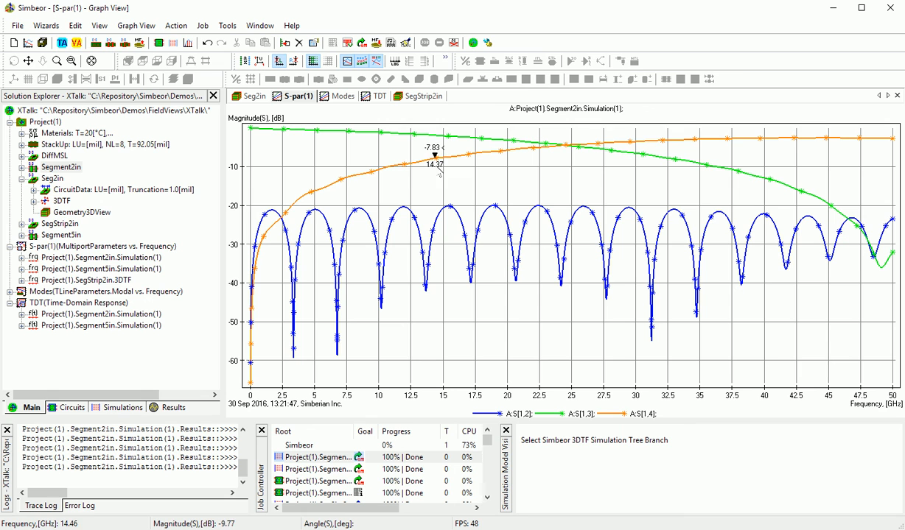
{"action": "mouse_move", "coordinate": [400, 173]}
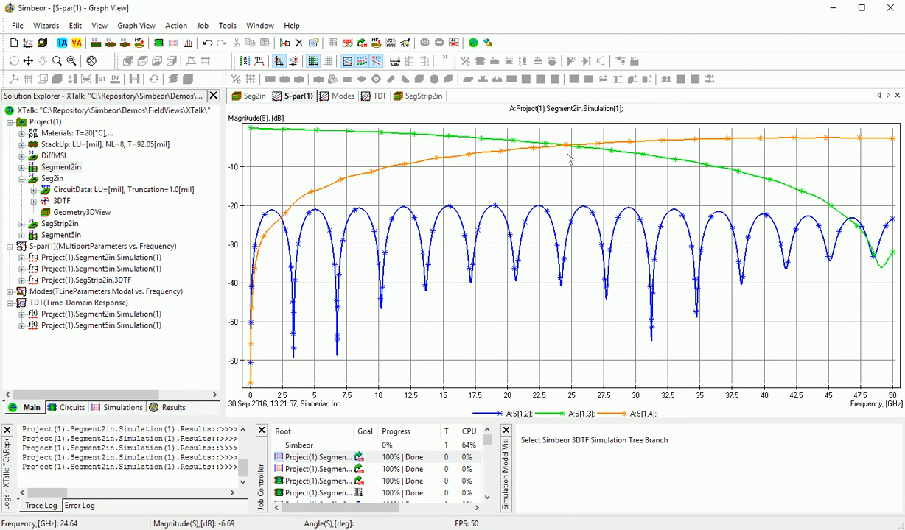
{"action": "mouse_move", "coordinate": [777, 132]}
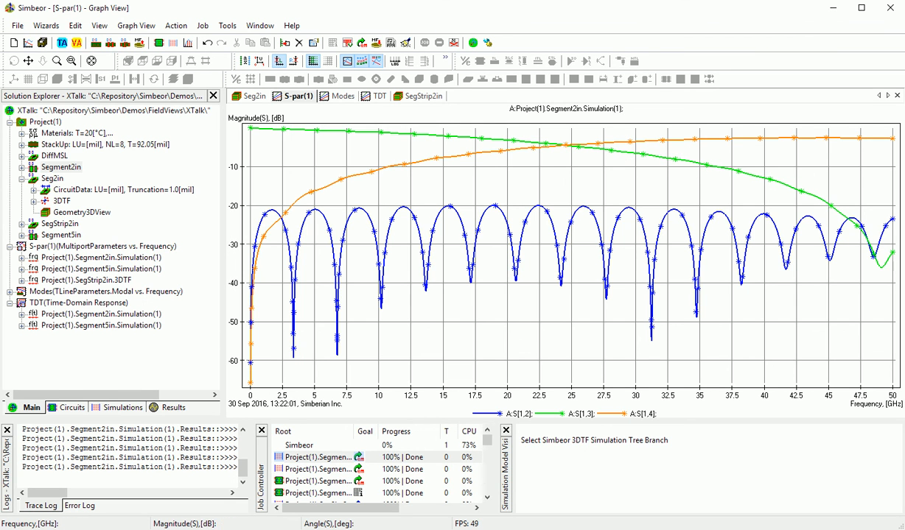
{"action": "mouse_move", "coordinate": [266, 217]}
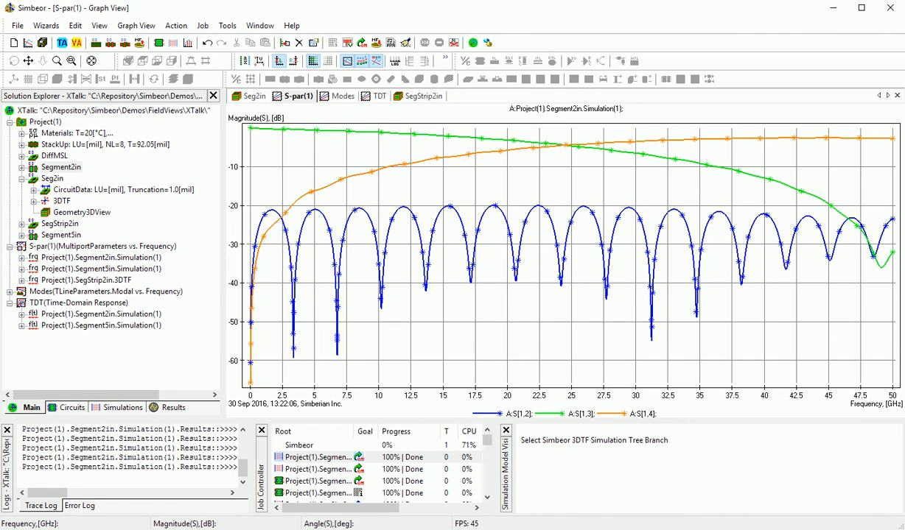
Enable the 5 GHz PowerFlow row on the Seg2in model and orbit to inspect fields near port 3
{"action": "left_click", "coordinate": [255, 95]}
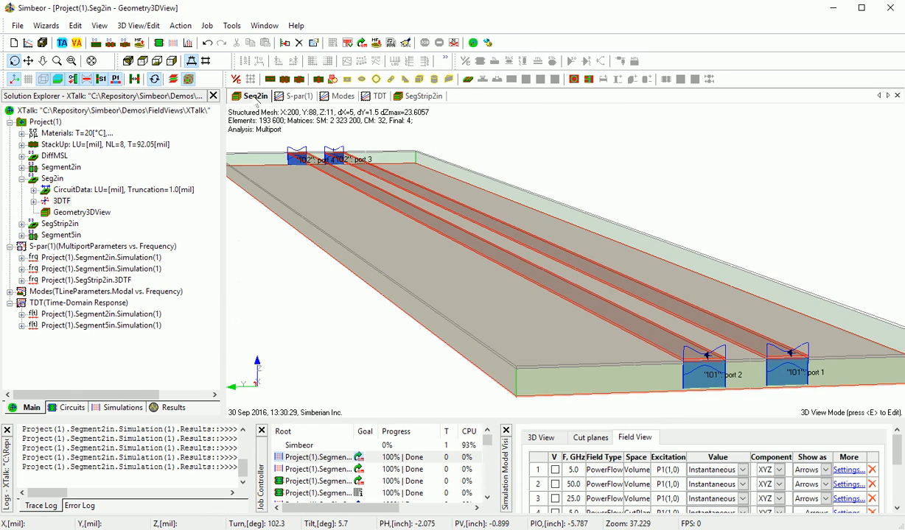
{"action": "left_click", "coordinate": [551, 470]}
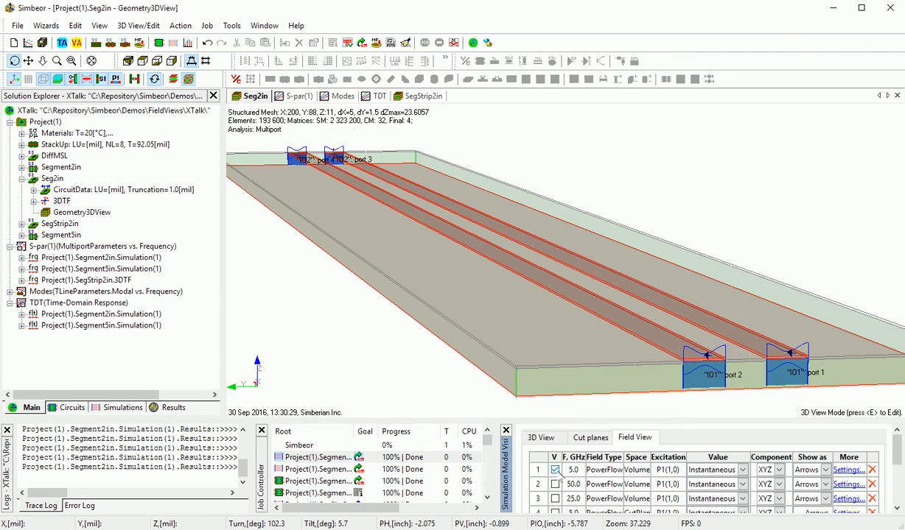
{"action": "left_click", "coordinate": [555, 470]}
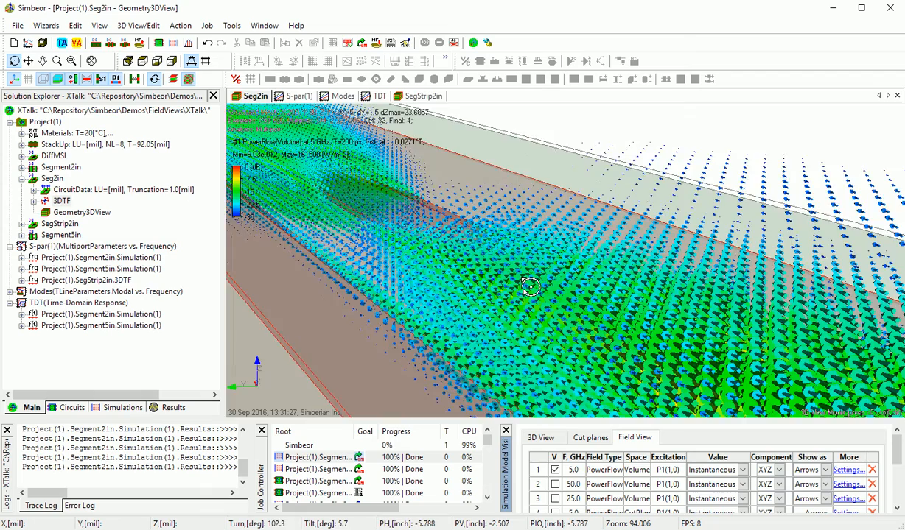
{"action": "left_click_drag", "start_coordinate": [530, 288], "coordinate": [447, 237]}
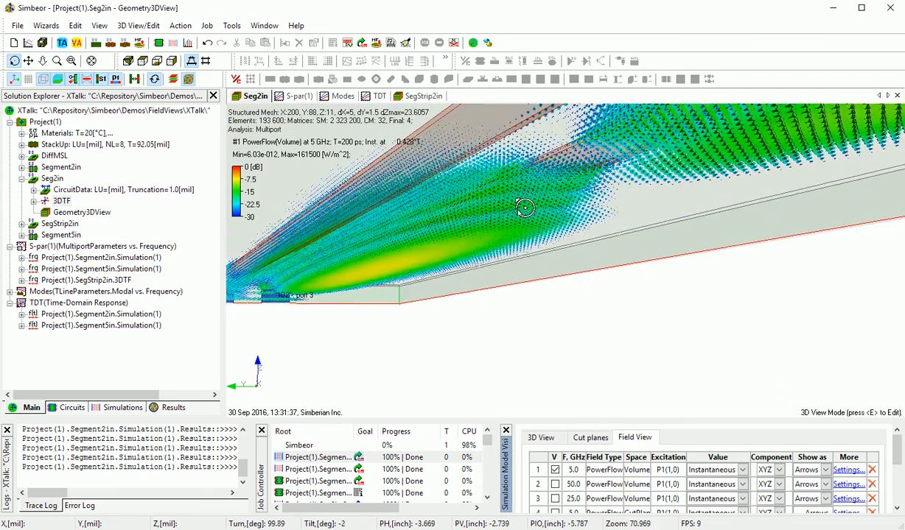
{"action": "left_click_drag", "start_coordinate": [525, 208], "coordinate": [381, 225]}
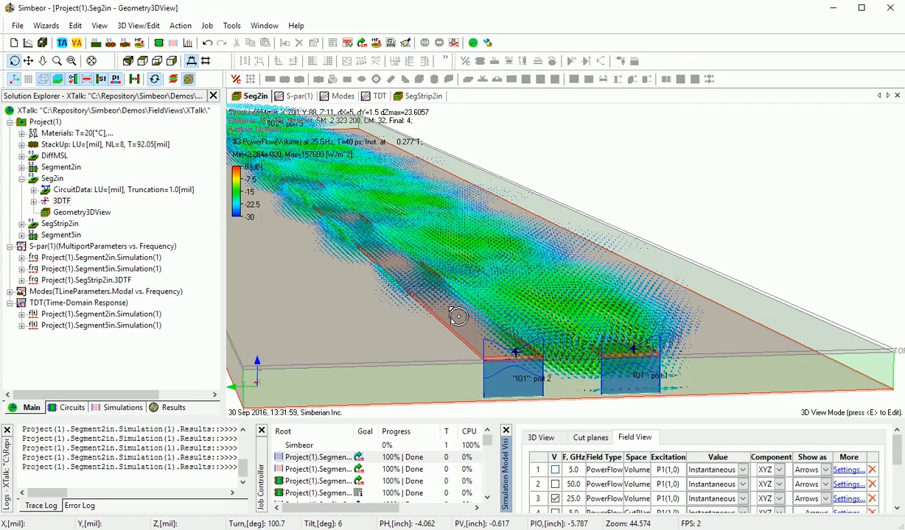
Orbit the Seg2in model to inspect the 25 GHz field pattern along the traces and near port 3
{"action": "left_click_drag", "start_coordinate": [458, 317], "coordinate": [474, 288]}
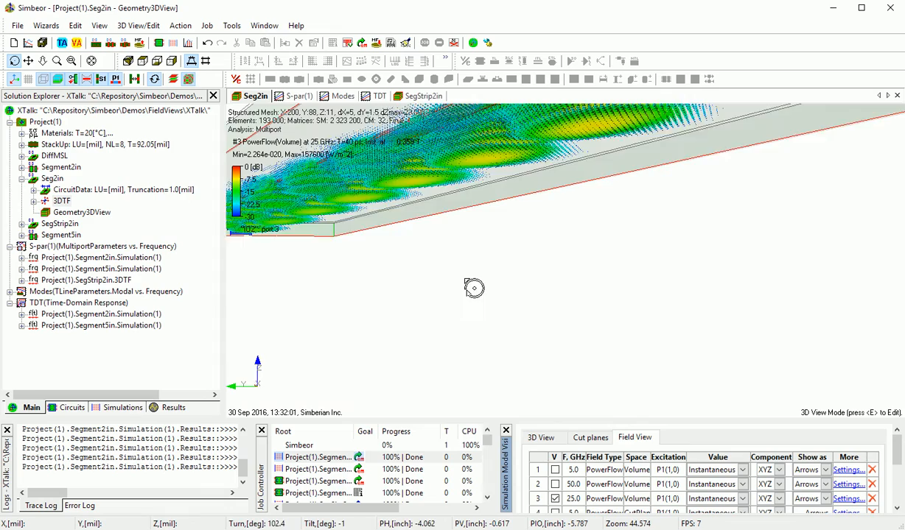
{"action": "left_click_drag", "start_coordinate": [474, 288], "coordinate": [533, 270]}
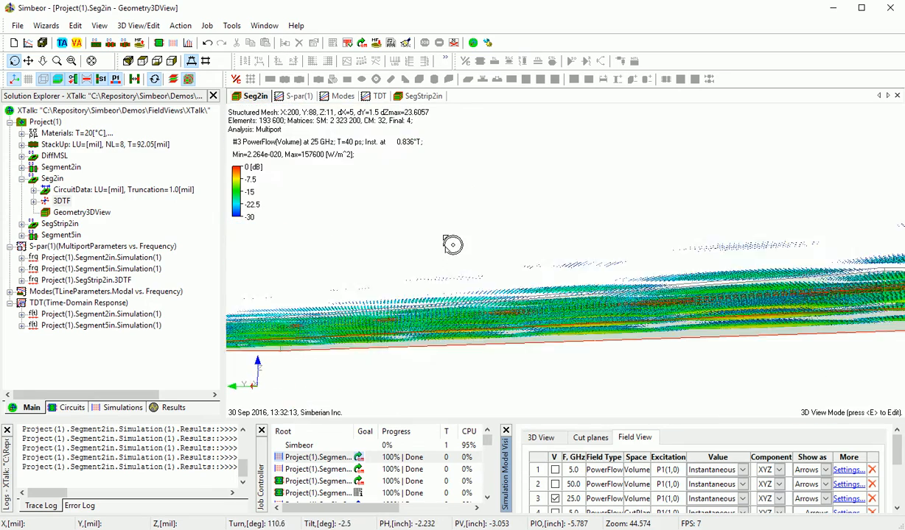
{"action": "left_click_drag", "start_coordinate": [453, 245], "coordinate": [411, 325]}
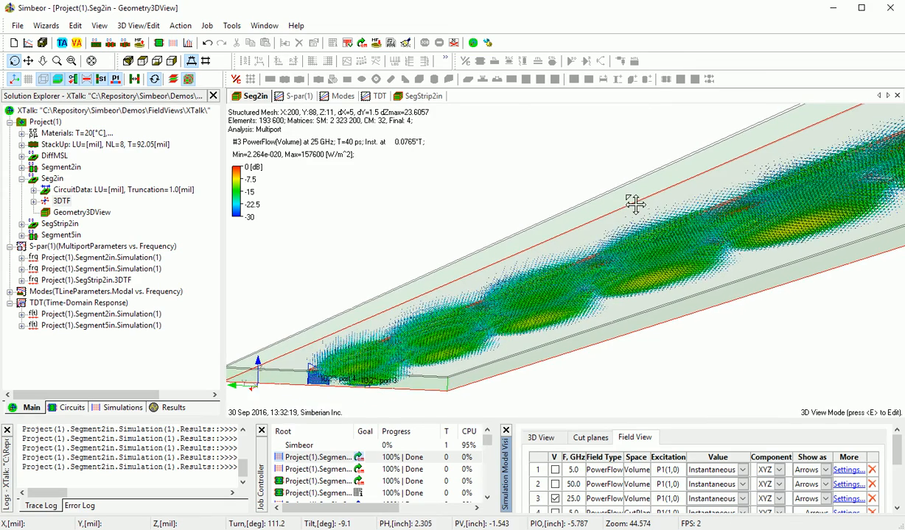
{"action": "left_click_drag", "start_coordinate": [635, 204], "coordinate": [572, 254]}
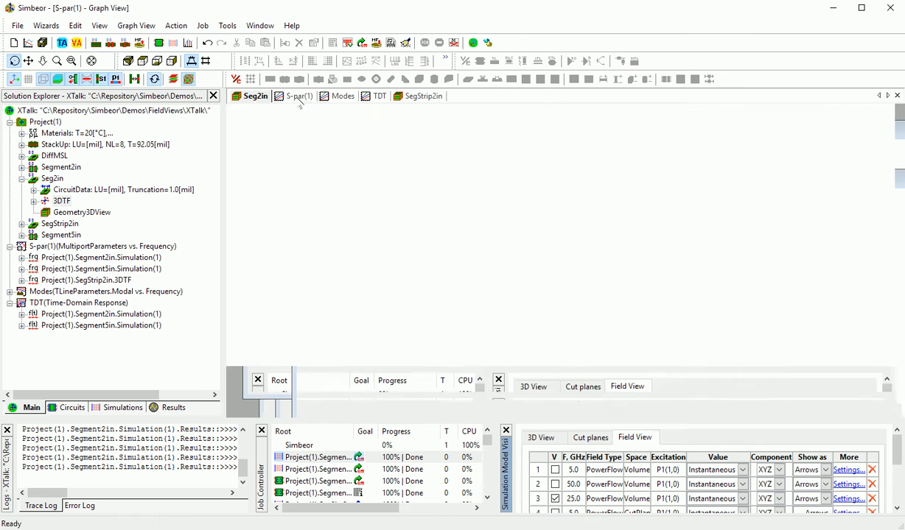
Review the S-parameter magnitude plot, then return to Seg2in and look along the 25 GHz field
{"action": "left_click", "coordinate": [297, 96]}
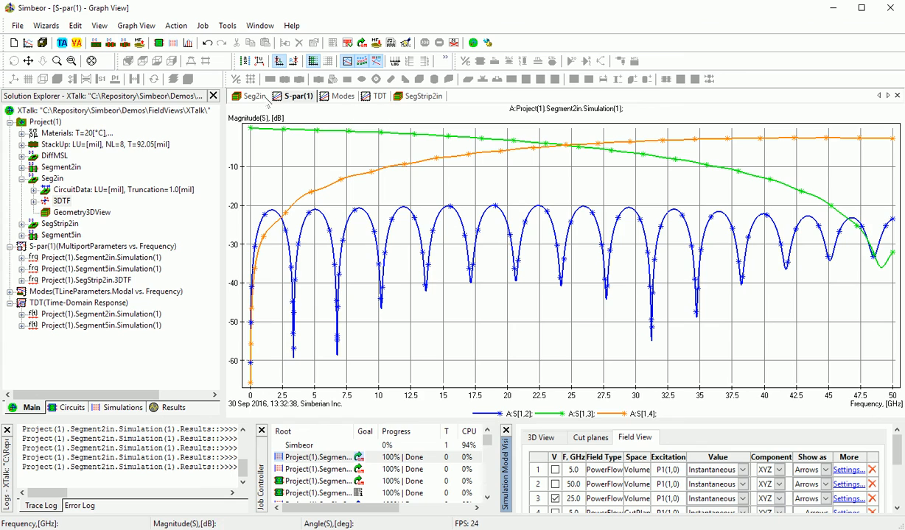
{"action": "left_click", "coordinate": [253, 95]}
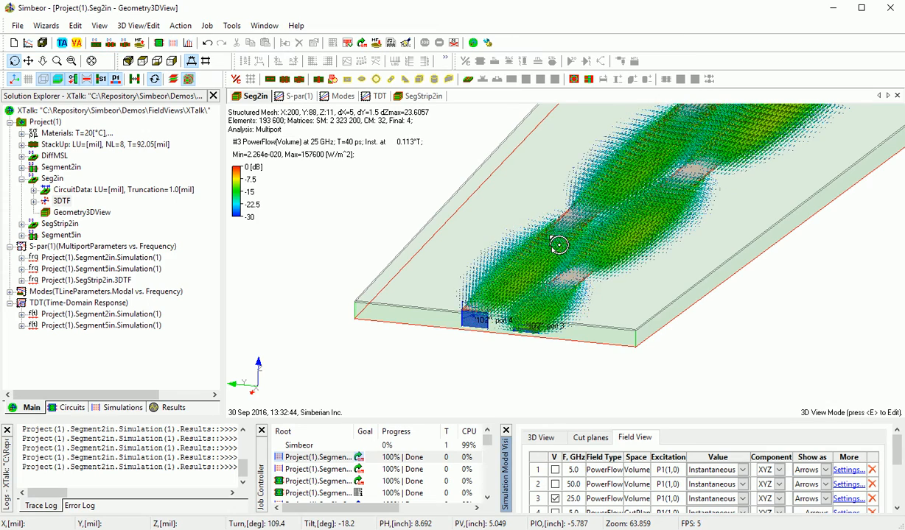
{"action": "left_click_drag", "start_coordinate": [559, 244], "coordinate": [553, 325]}
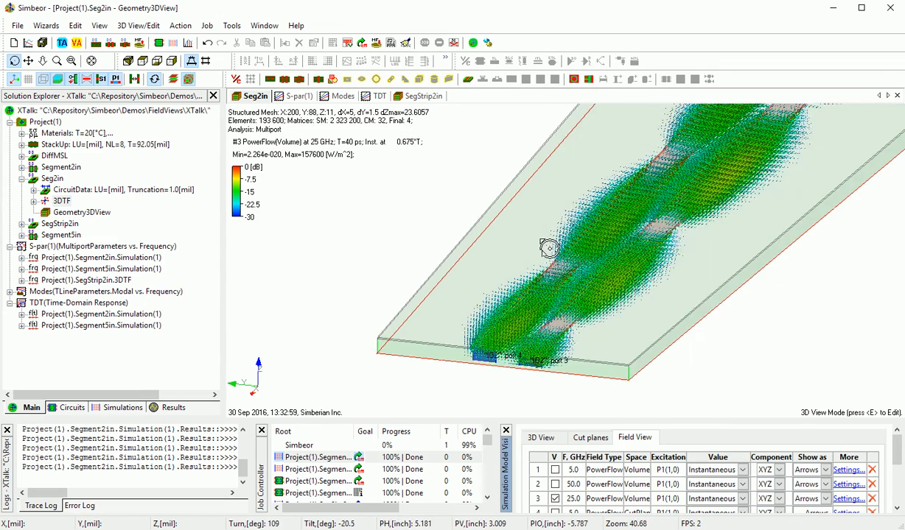
View the S[1,3] and S[1,4] phase plot, then return to Seg2in for a top-down look at the traces
{"action": "left_click", "coordinate": [296, 95]}
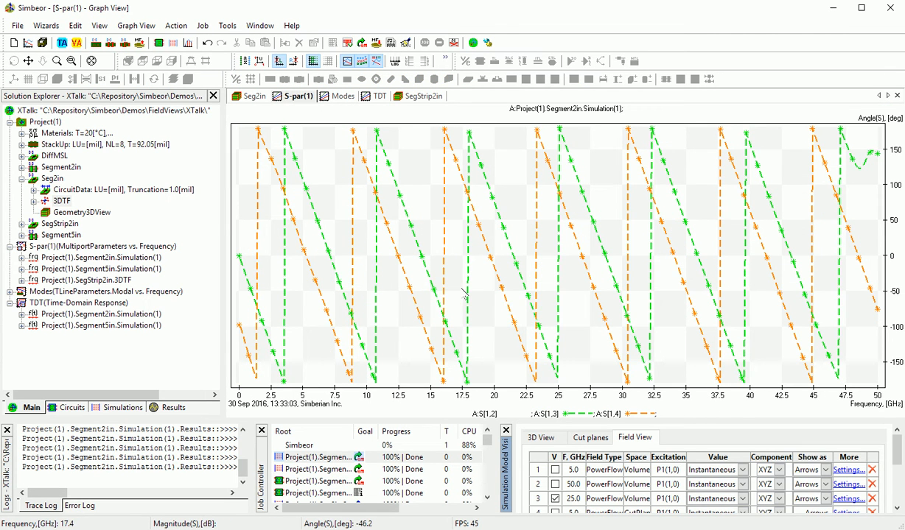
{"action": "mouse_move", "coordinate": [246, 324]}
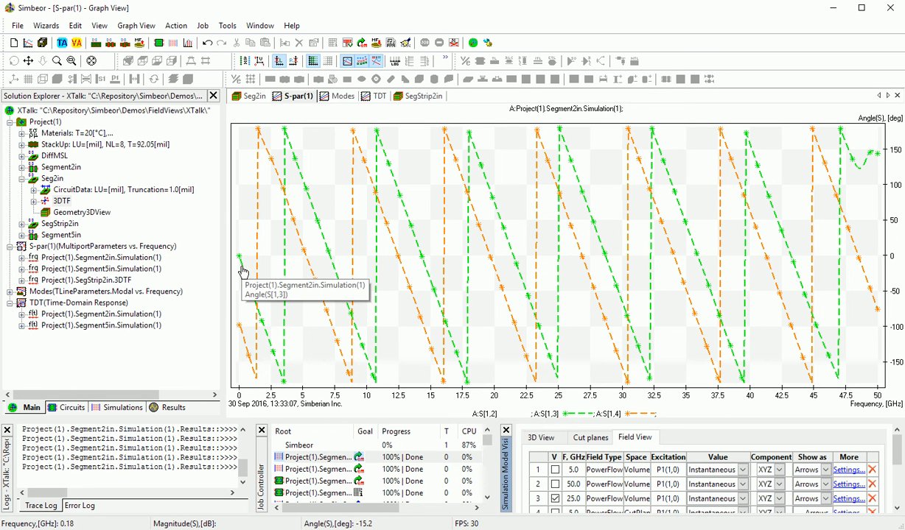
{"action": "mouse_move", "coordinate": [243, 332]}
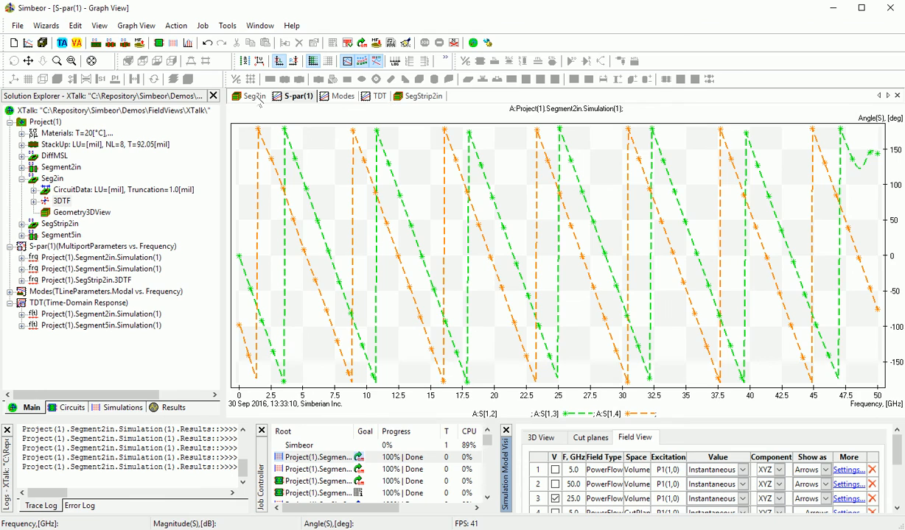
{"action": "left_click", "coordinate": [254, 95]}
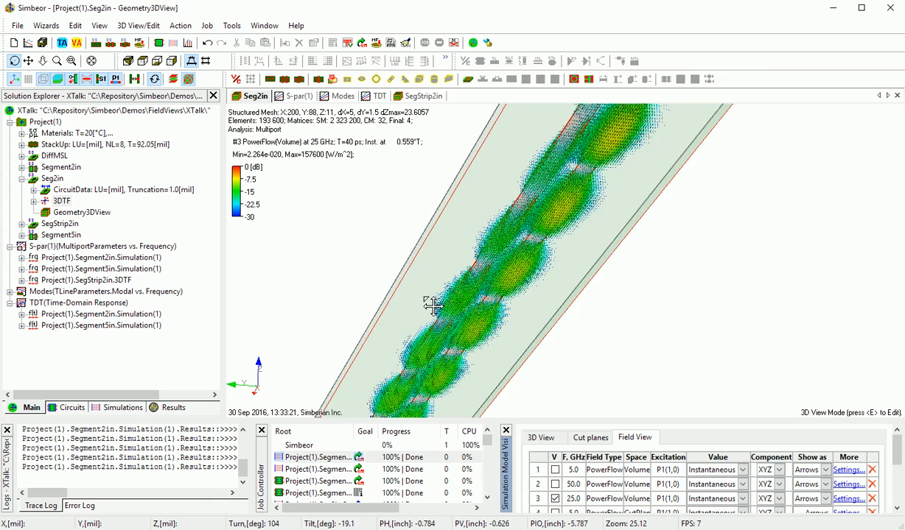
{"action": "left_click_drag", "start_coordinate": [433, 305], "coordinate": [624, 282]}
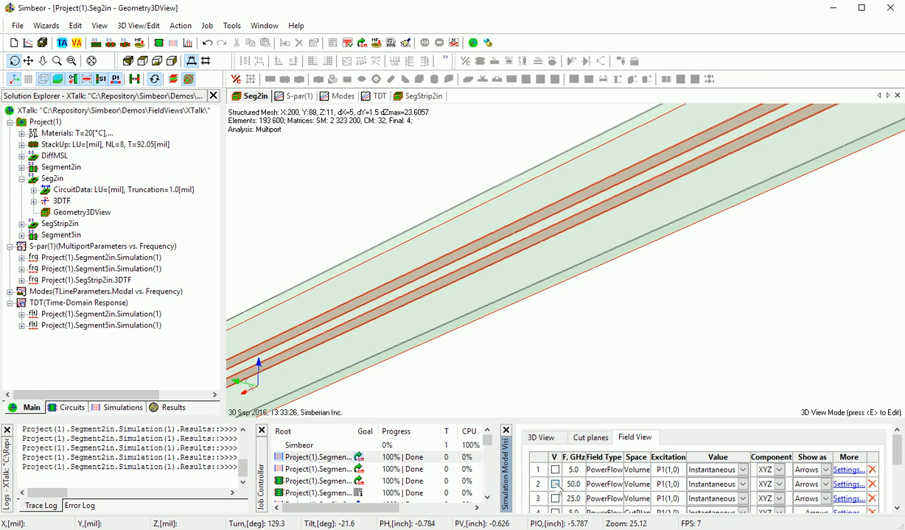
Enable the 50 GHz PowerFlow row and orbit the board through top and side-on views of the field
{"action": "left_click", "coordinate": [551, 485]}
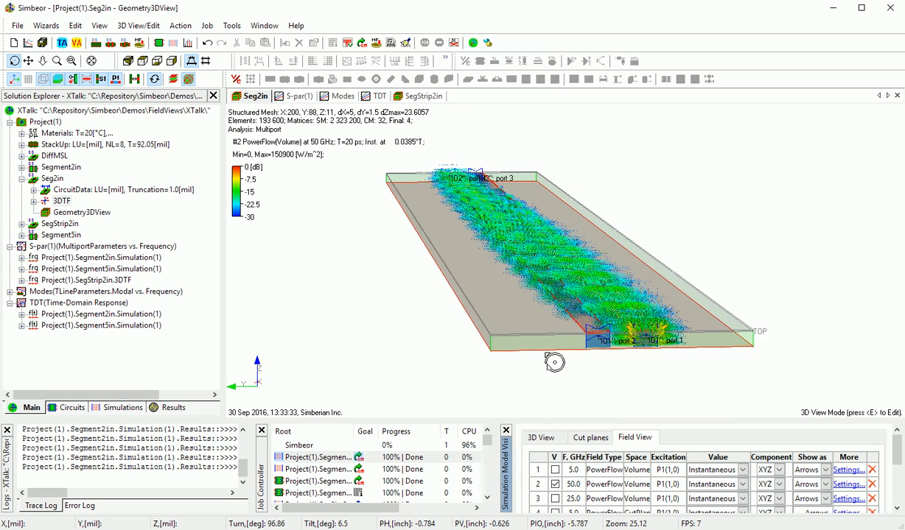
{"action": "left_click_drag", "start_coordinate": [554, 361], "coordinate": [469, 280]}
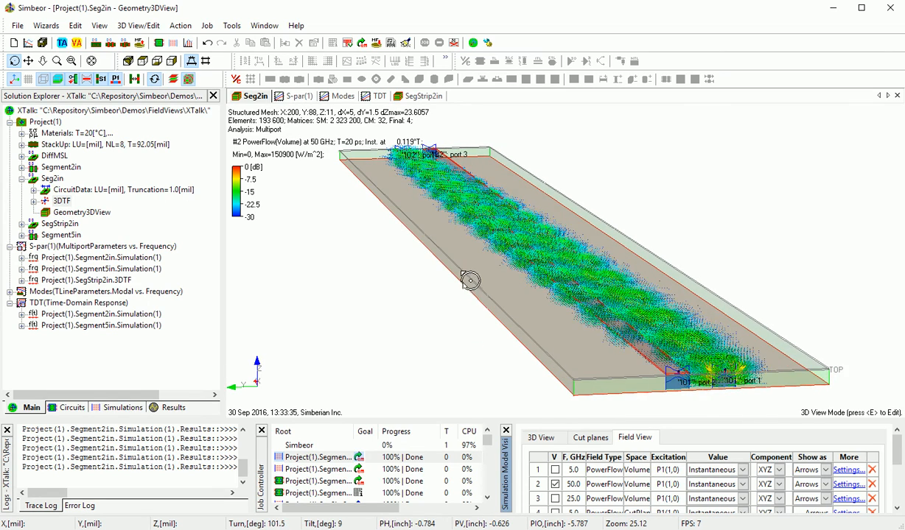
{"action": "left_click_drag", "start_coordinate": [471, 280], "coordinate": [528, 220]}
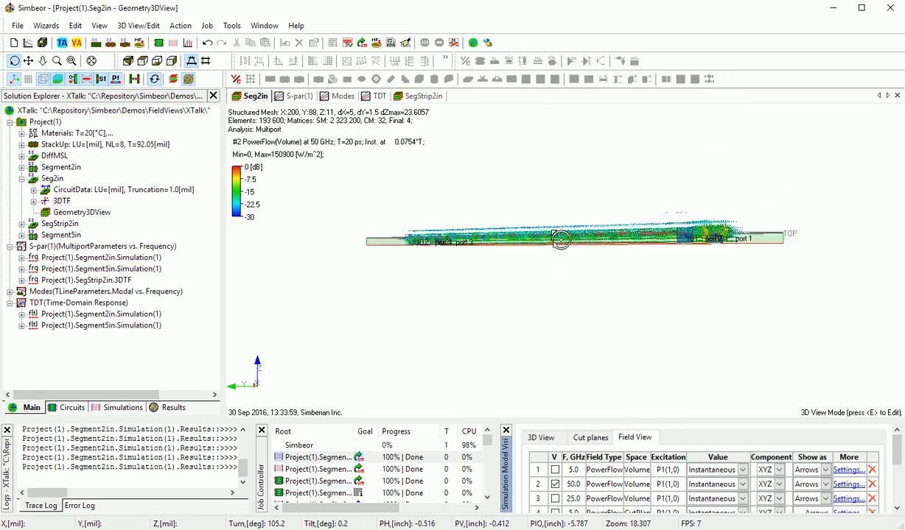
{"action": "left_click_drag", "start_coordinate": [560, 240], "coordinate": [538, 263]}
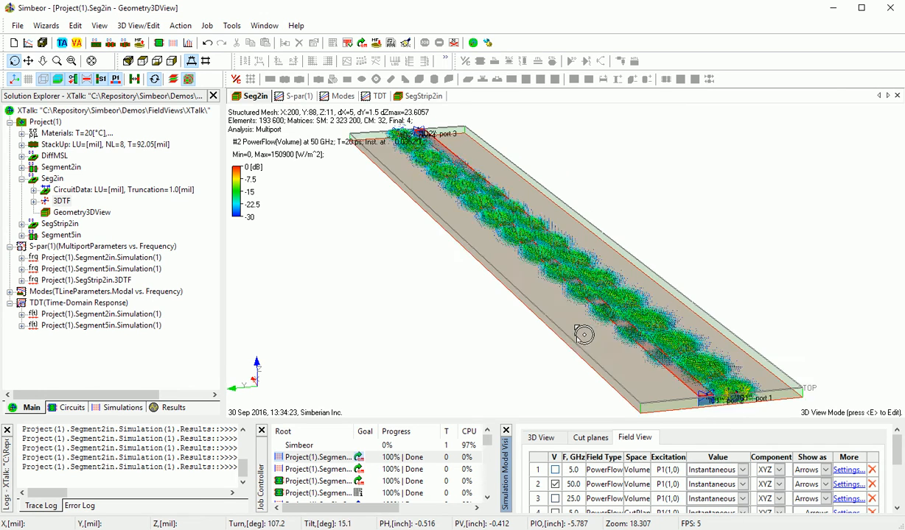
{"action": "left_click_drag", "start_coordinate": [584, 334], "coordinate": [564, 338]}
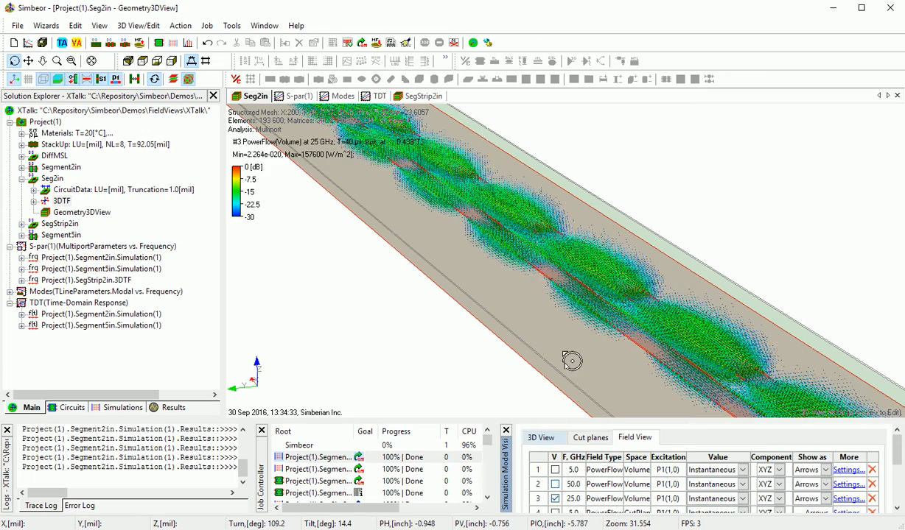
Zoom into the 25 GHz field between the coupled traces and orbit toward the port 1 end
{"action": "left_click_drag", "start_coordinate": [572, 361], "coordinate": [565, 332]}
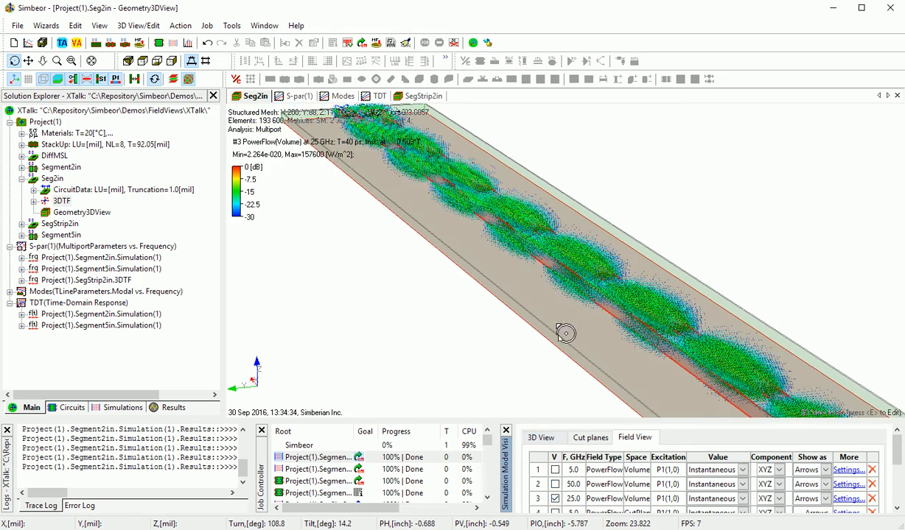
{"action": "left_click_drag", "start_coordinate": [566, 333], "coordinate": [542, 321]}
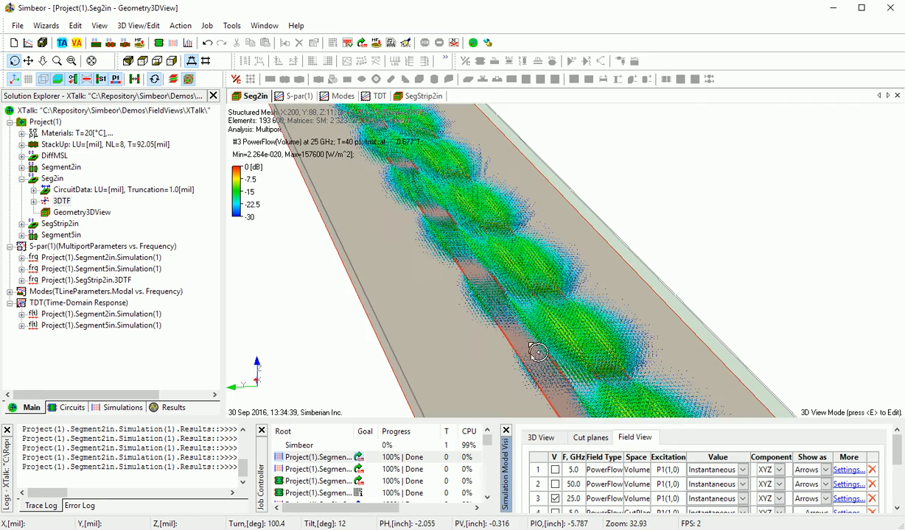
{"action": "left_click_drag", "start_coordinate": [538, 352], "coordinate": [545, 348]}
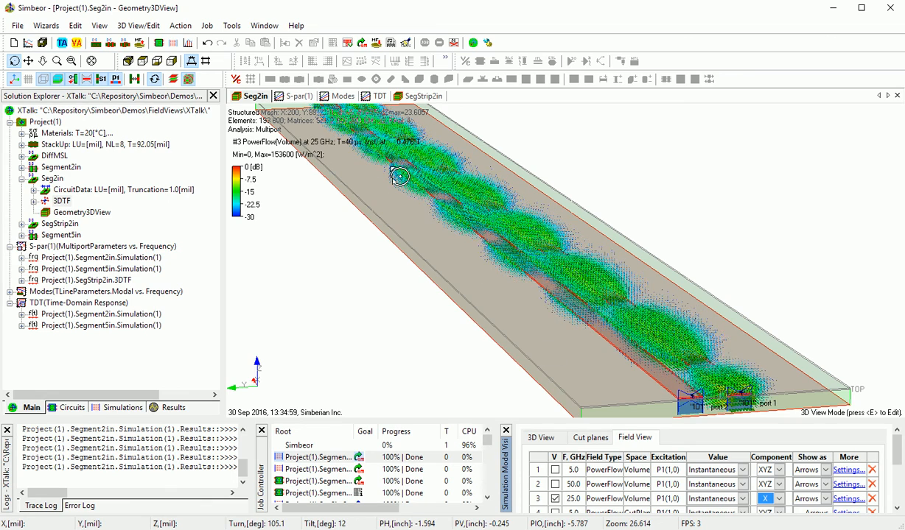
{"action": "left_click_drag", "start_coordinate": [400, 176], "coordinate": [576, 284]}
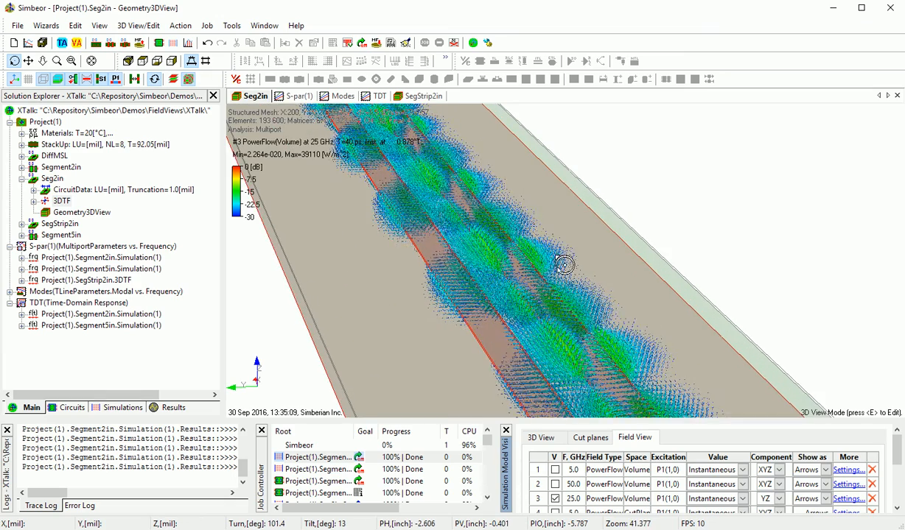
{"action": "left_click_drag", "start_coordinate": [564, 266], "coordinate": [544, 295]}
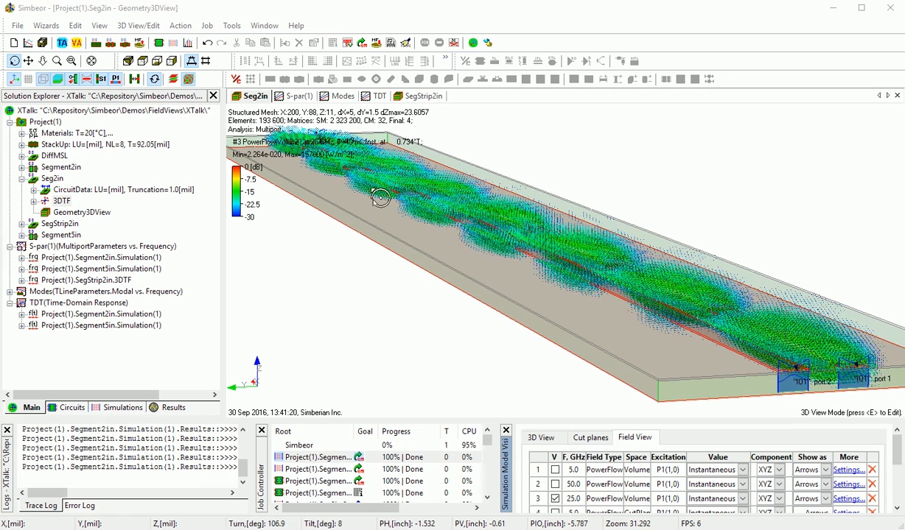
Glance at the S-parameter magnitude graph and return to the Seg2in 3D field view
{"action": "left_click", "coordinate": [296, 96]}
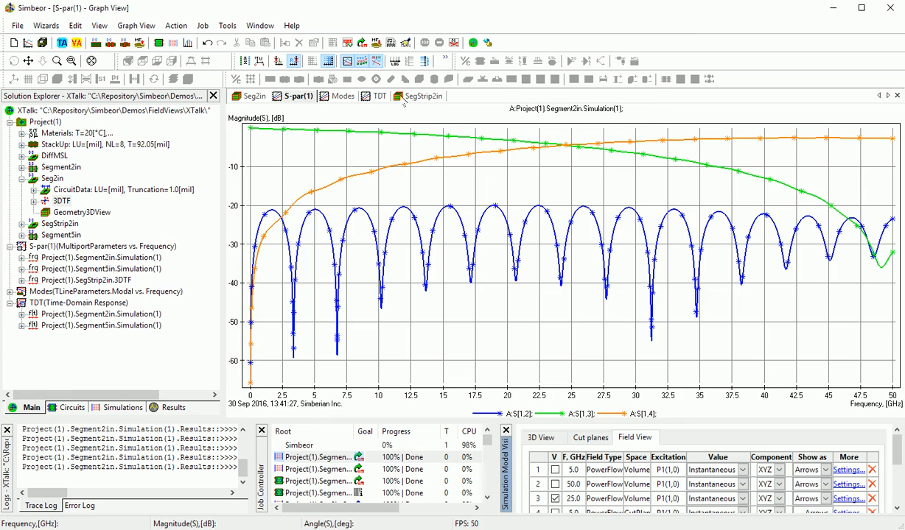
{"action": "left_click", "coordinate": [253, 96]}
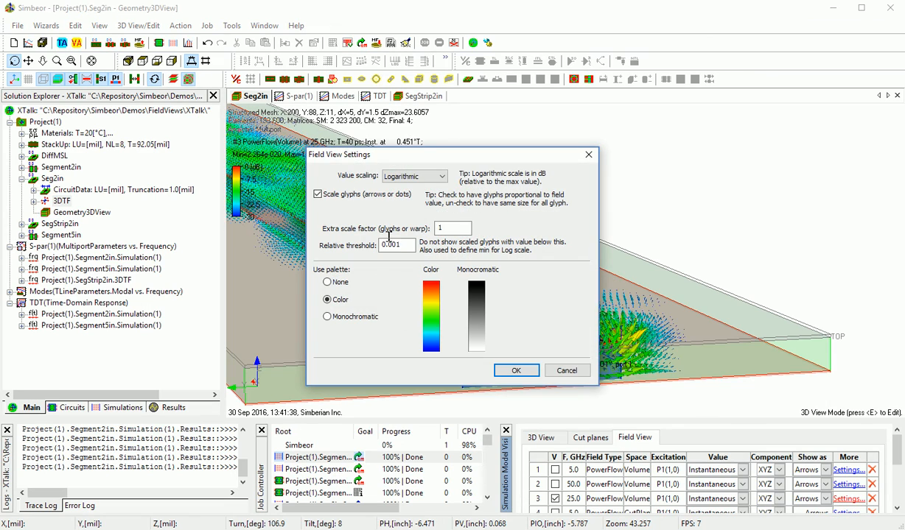
Set the Field View relative threshold to 0.0001 and apply it to reveal weaker power-flow glyphs
{"action": "type", "text": "0.0001"}
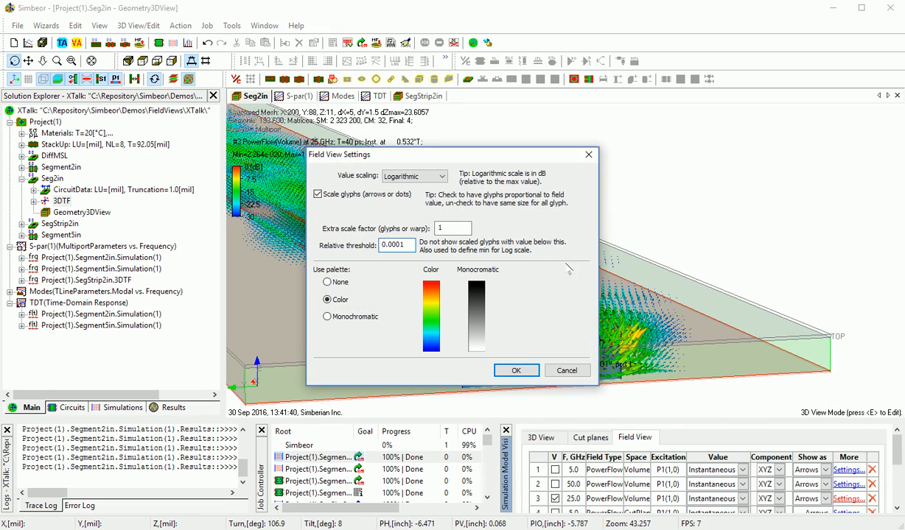
{"action": "left_click", "coordinate": [515, 371]}
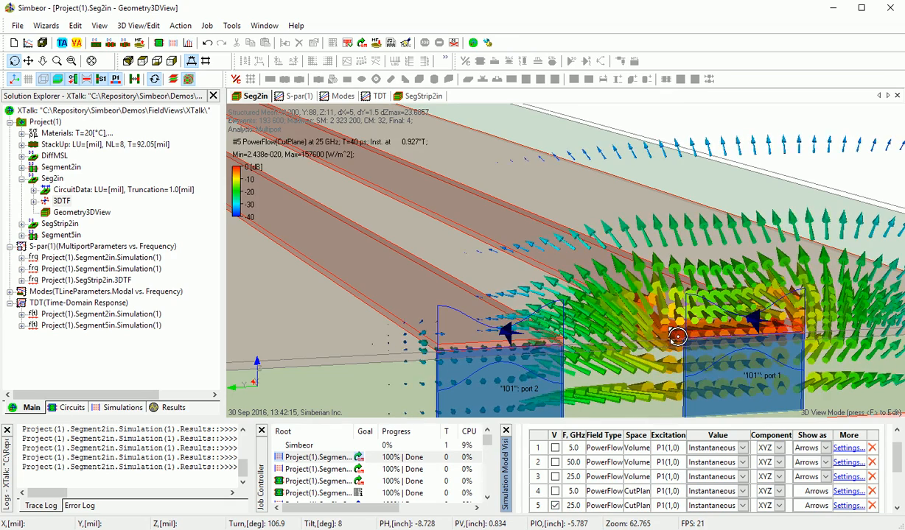
{"action": "left_click_drag", "start_coordinate": [676, 337], "coordinate": [558, 366]}
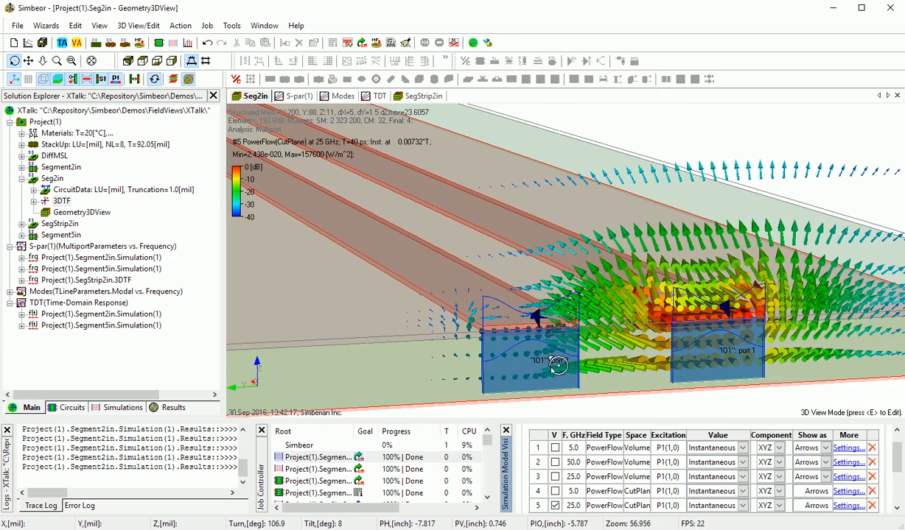
{"action": "left_click_drag", "start_coordinate": [560, 366], "coordinate": [538, 381]}
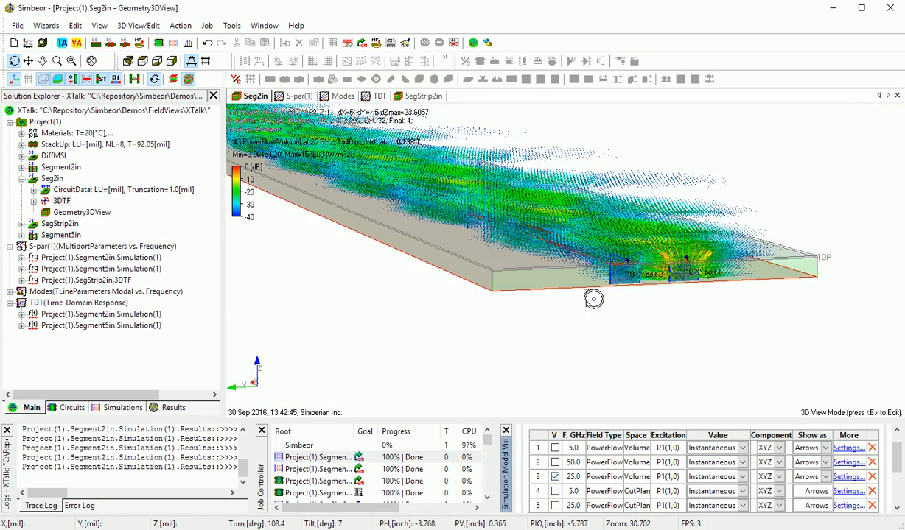
Orbit and tilt the microstrip model edge-on to inspect the 25 GHz power-flow volume, then switch to the SegStrip2in model
{"action": "left_click_drag", "start_coordinate": [594, 297], "coordinate": [594, 261]}
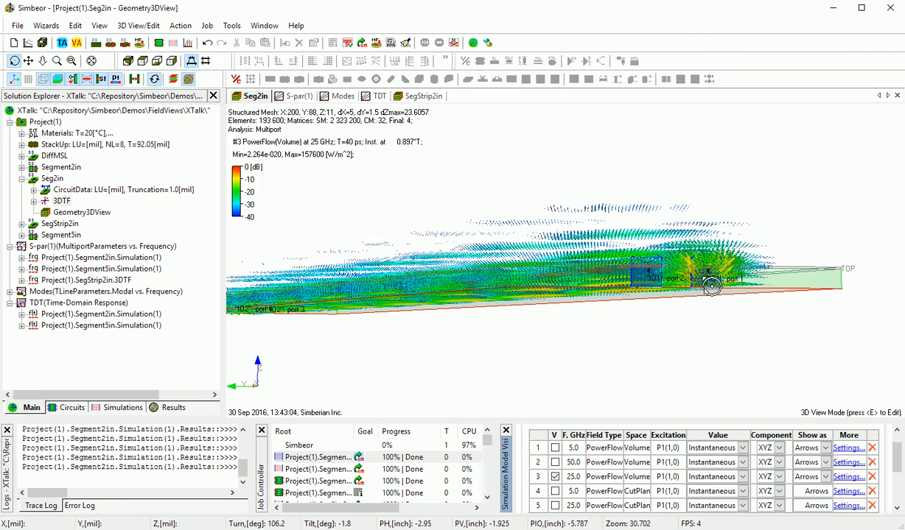
{"action": "left_click_drag", "start_coordinate": [711, 287], "coordinate": [700, 188]}
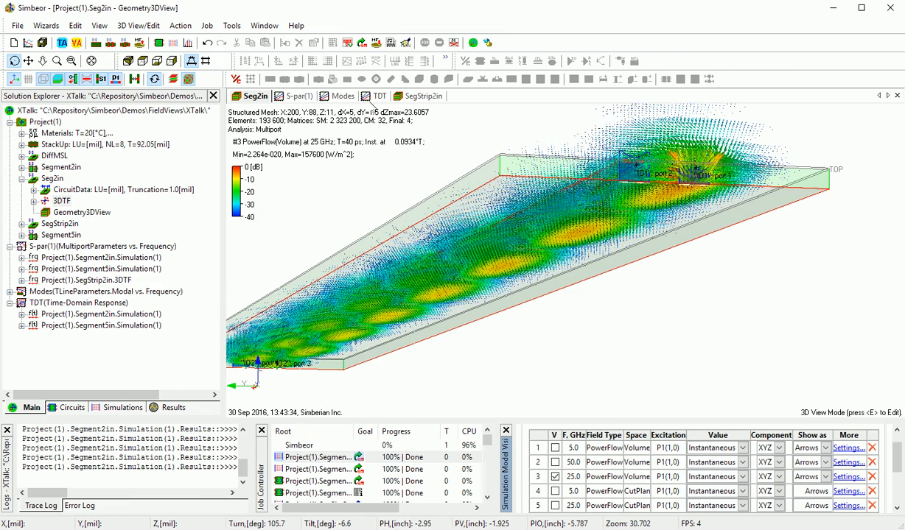
{"action": "left_click", "coordinate": [341, 95]}
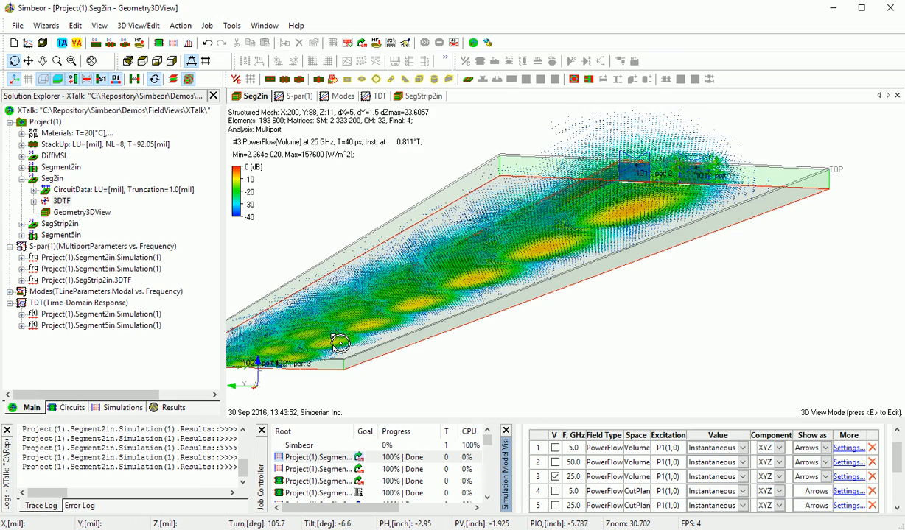
{"action": "left_click_drag", "start_coordinate": [340, 344], "coordinate": [352, 313]}
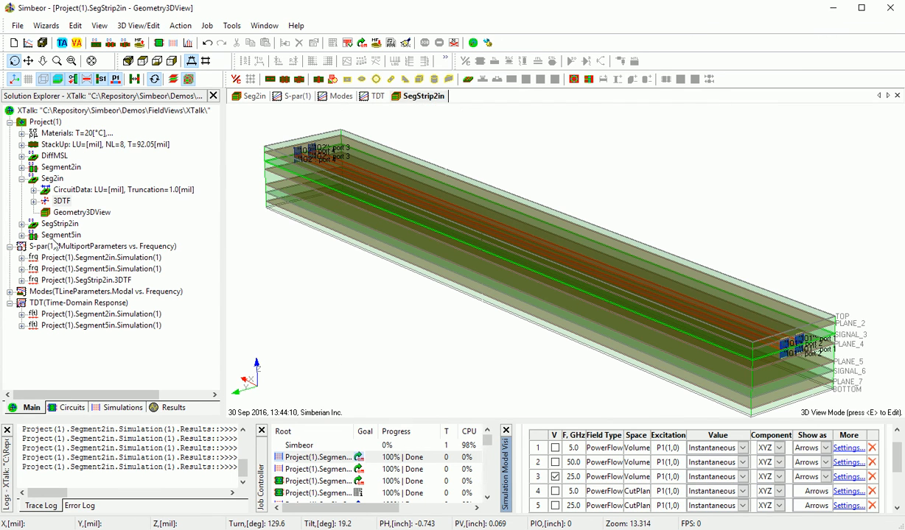
Select the stripline 3DTF results and show the 5 GHz power-flow field, zooming along the traces
{"action": "left_click", "coordinate": [61, 201]}
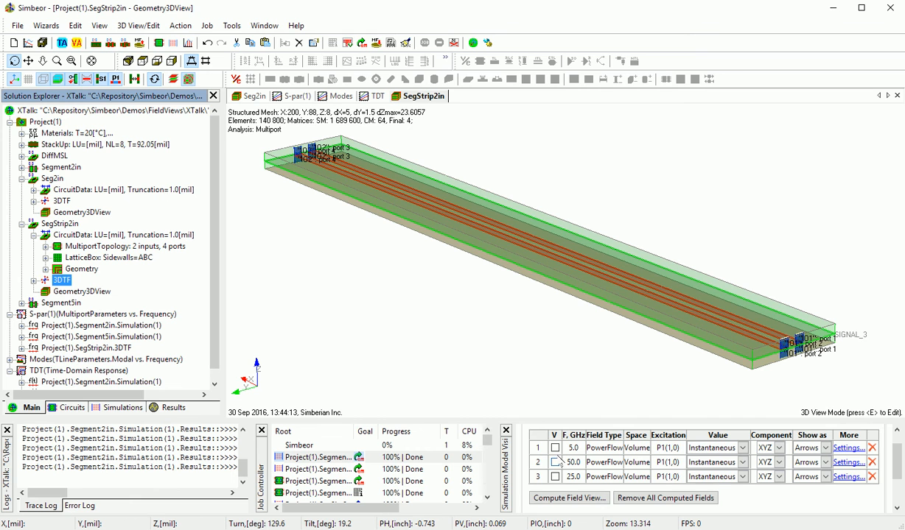
{"action": "left_click", "coordinate": [554, 447]}
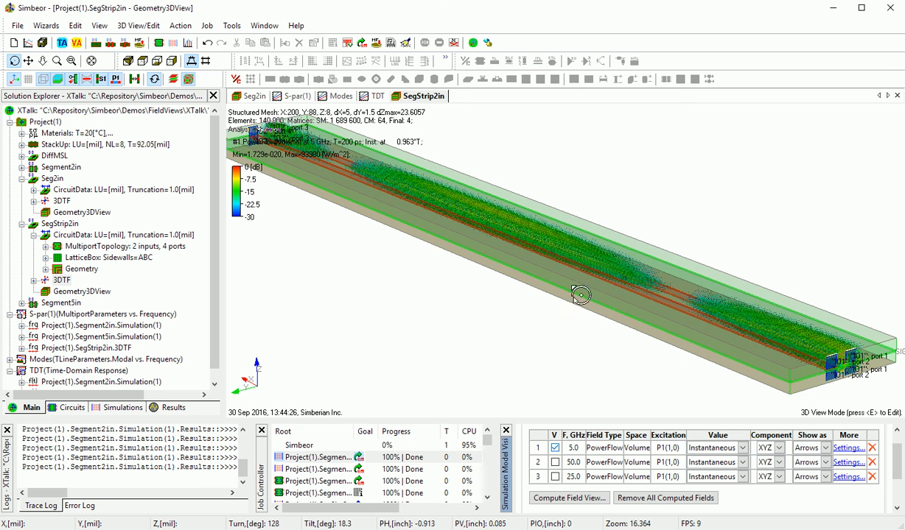
{"action": "left_click_drag", "start_coordinate": [580, 294], "coordinate": [671, 341]}
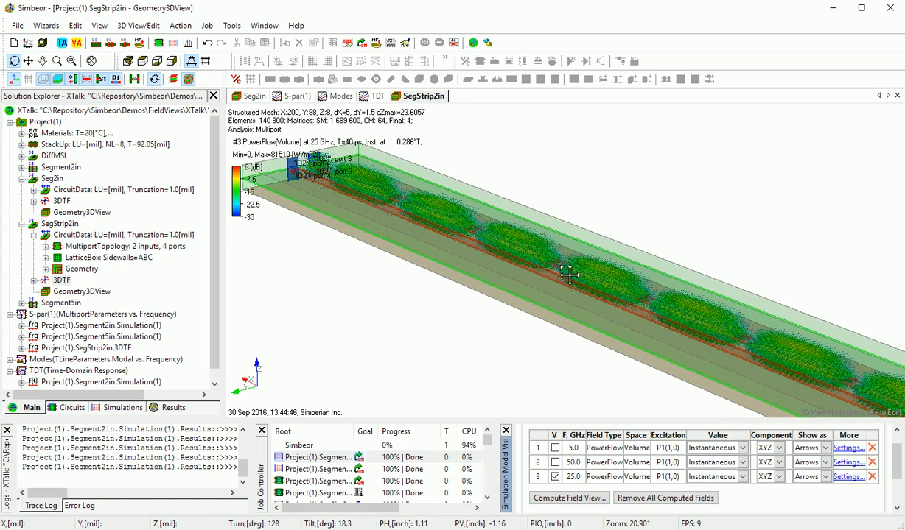
Switch the stripline field display to 50 GHz power flow and view the full trace length diagonally
{"action": "left_click_drag", "start_coordinate": [571, 276], "coordinate": [516, 254]}
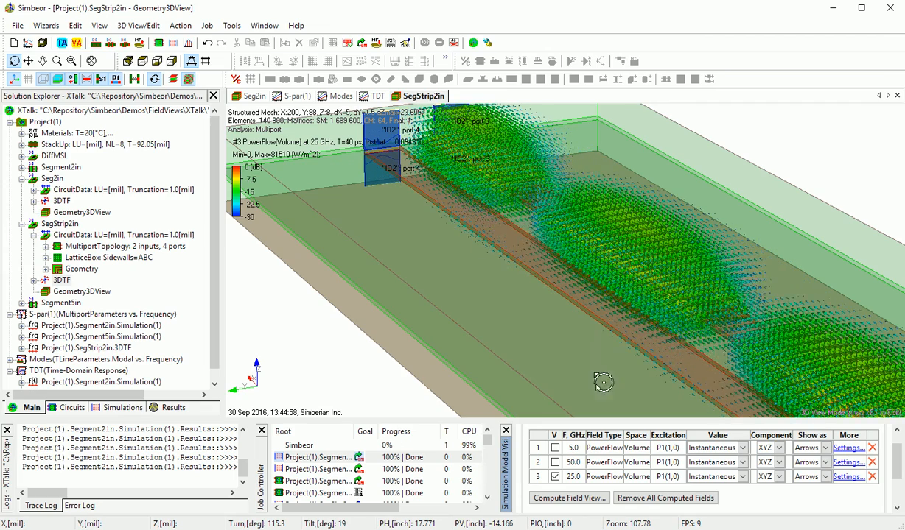
{"action": "left_click", "coordinate": [555, 476]}
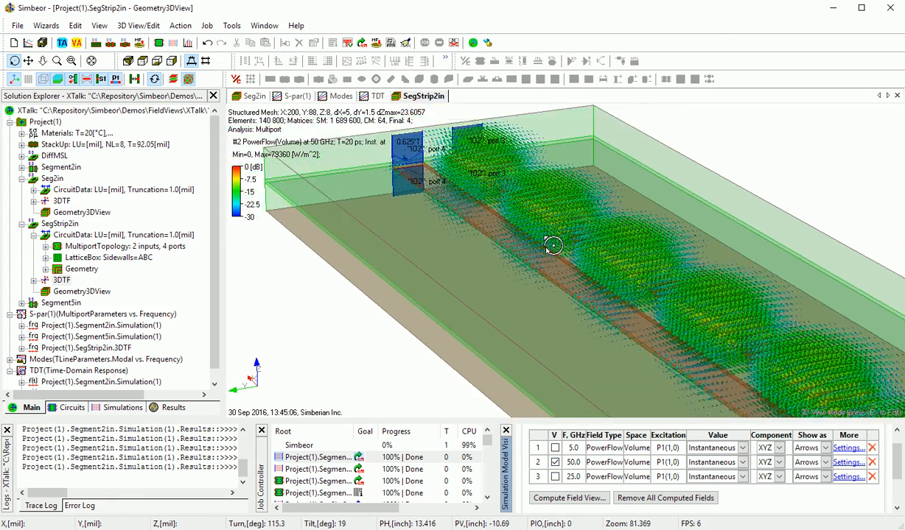
{"action": "left_click_drag", "start_coordinate": [552, 245], "coordinate": [529, 341]}
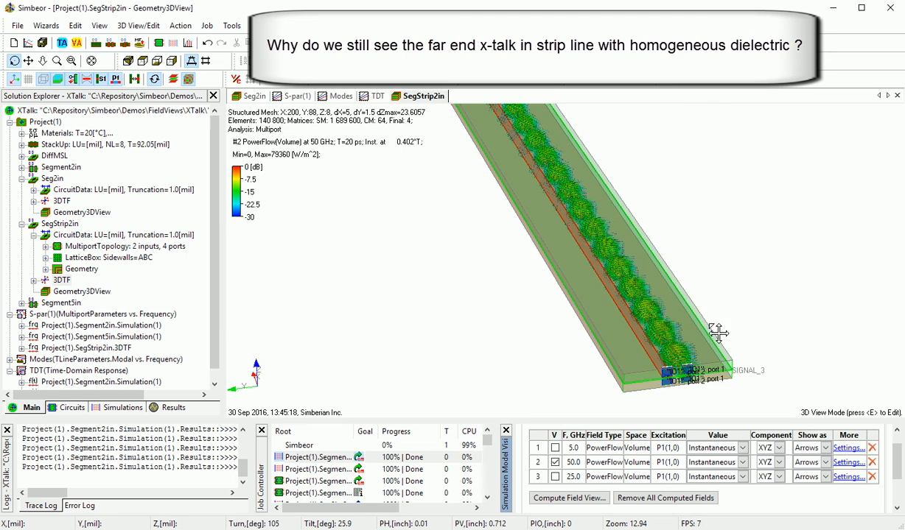
{"action": "left_click_drag", "start_coordinate": [718, 333], "coordinate": [561, 273]}
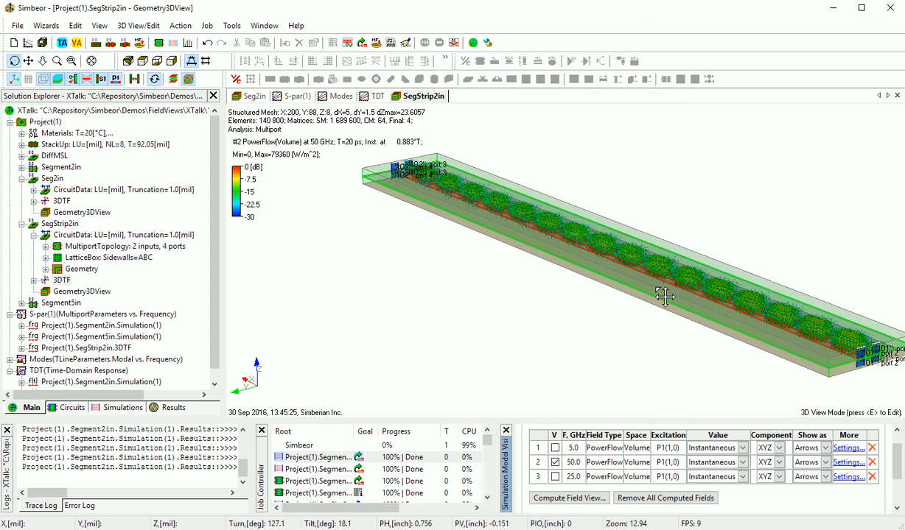
Show the S-par(1) crosstalk magnitudes S[1,2], S[1,3], S[1,4], then move to the TDT graph
{"action": "left_click", "coordinate": [295, 96]}
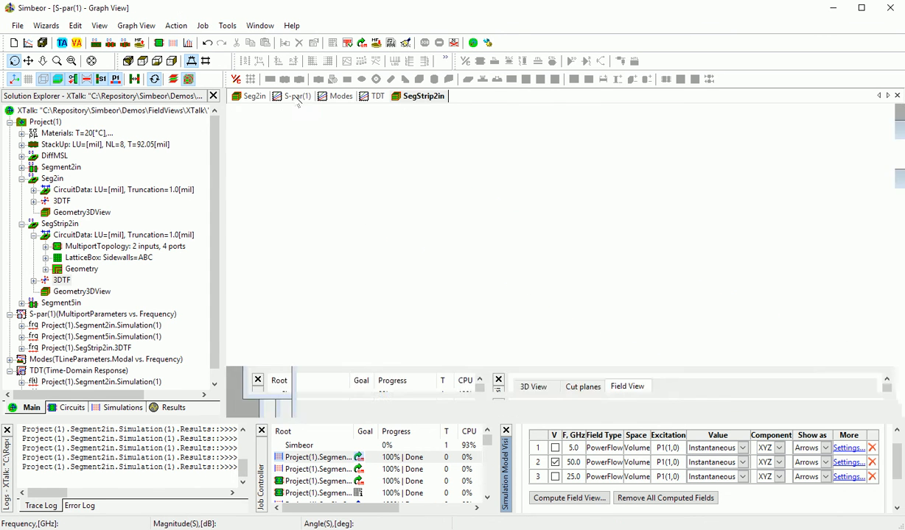
{"action": "left_click", "coordinate": [296, 96]}
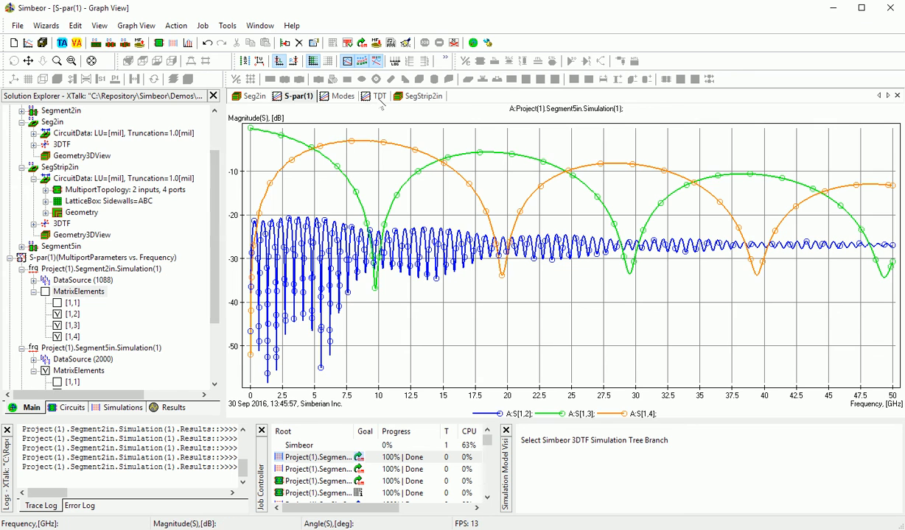
{"action": "left_click", "coordinate": [379, 96]}
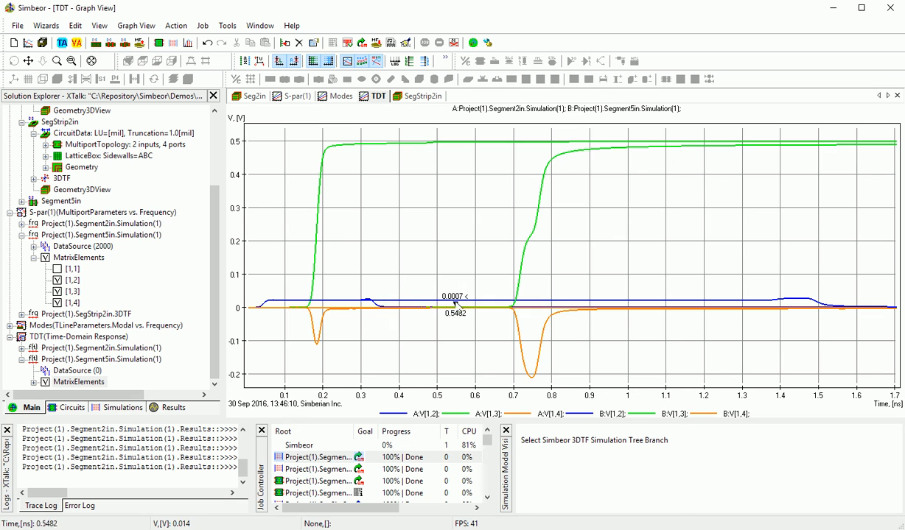
{"action": "mouse_move", "coordinate": [358, 307]}
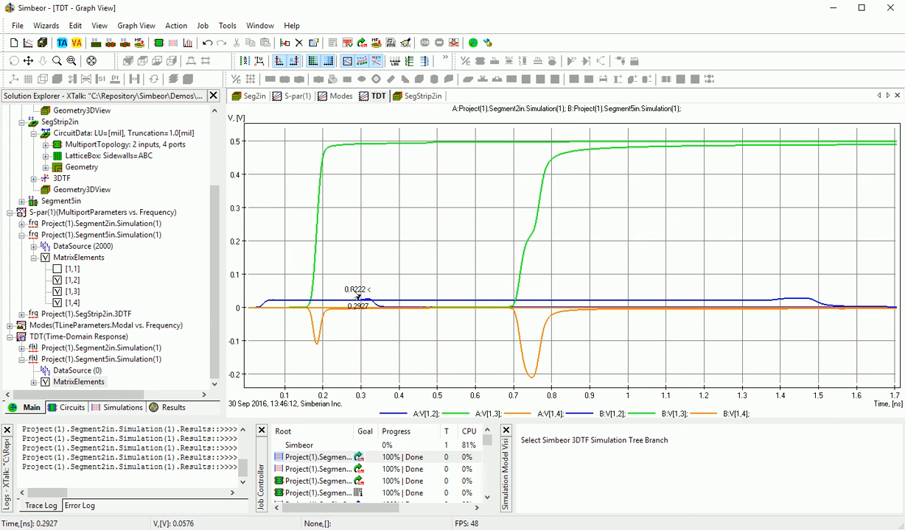
{"action": "mouse_move", "coordinate": [516, 197]}
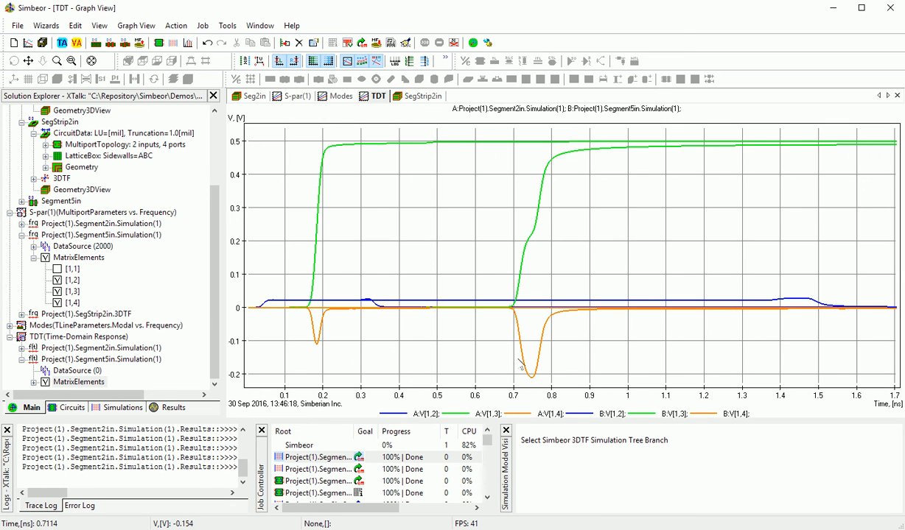
{"action": "mouse_move", "coordinate": [533, 398]}
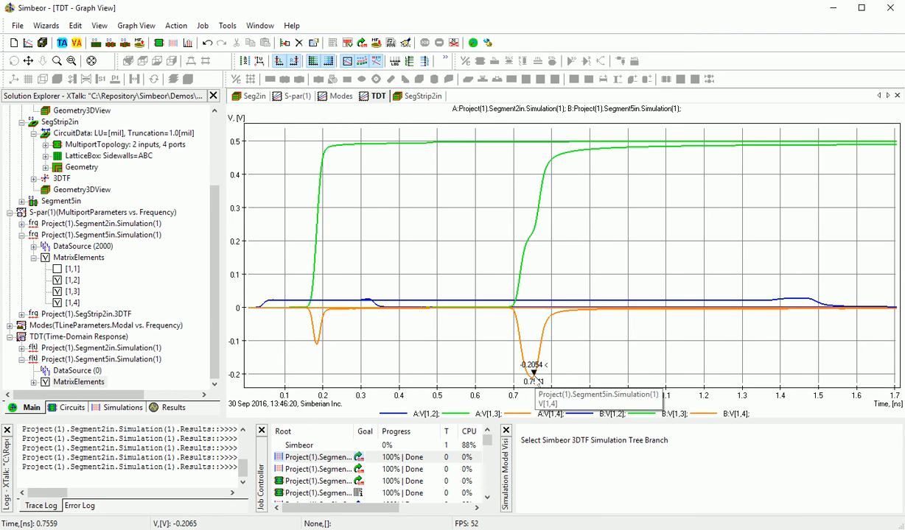